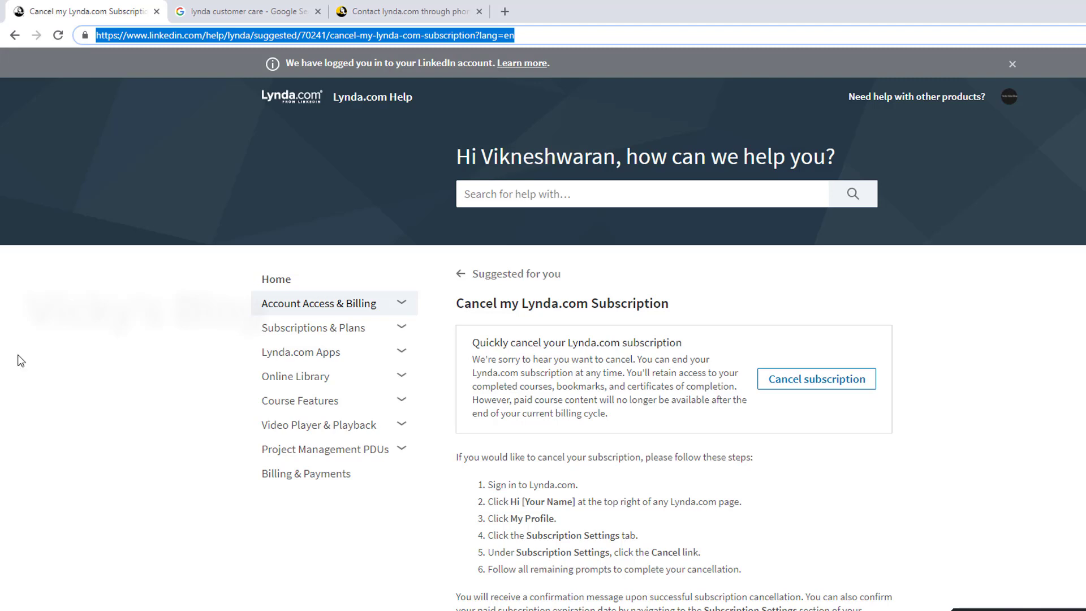
pyautogui.moveTo(153, 373)
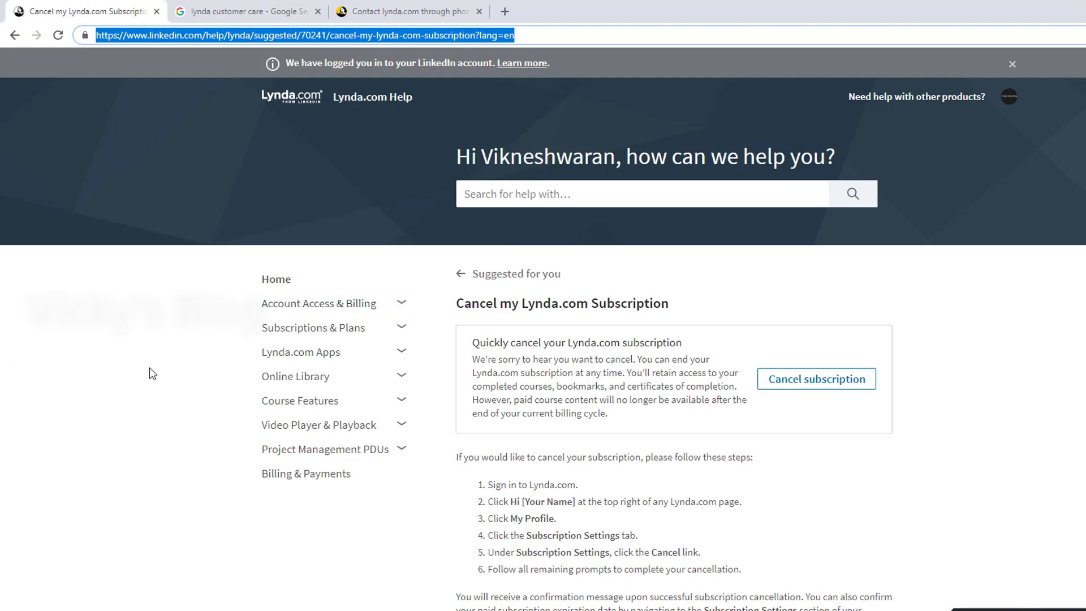
pyautogui.moveTo(423, 252)
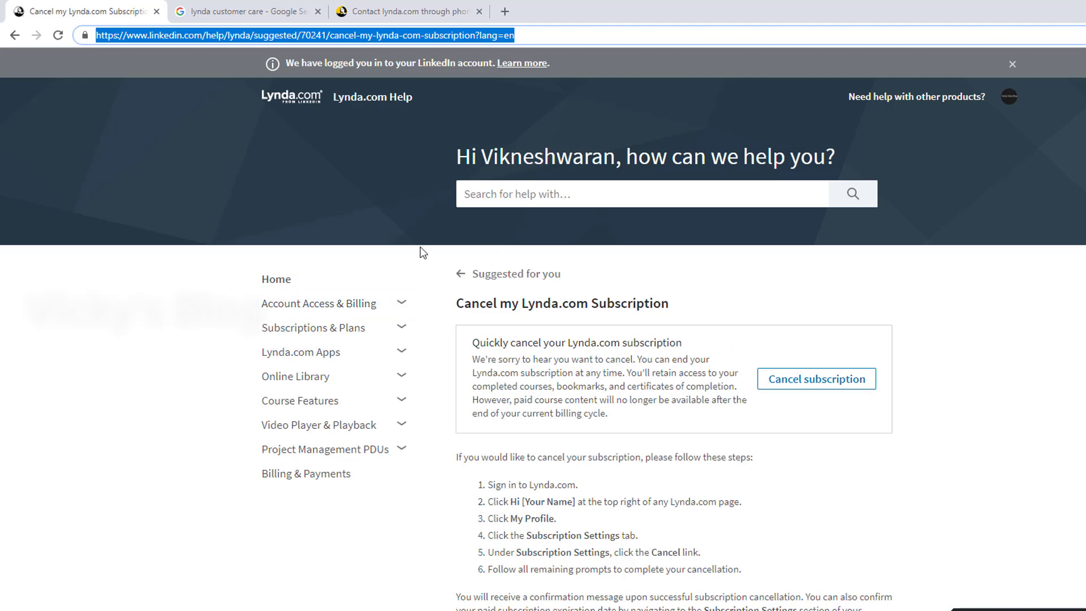
pyautogui.moveTo(189, 84)
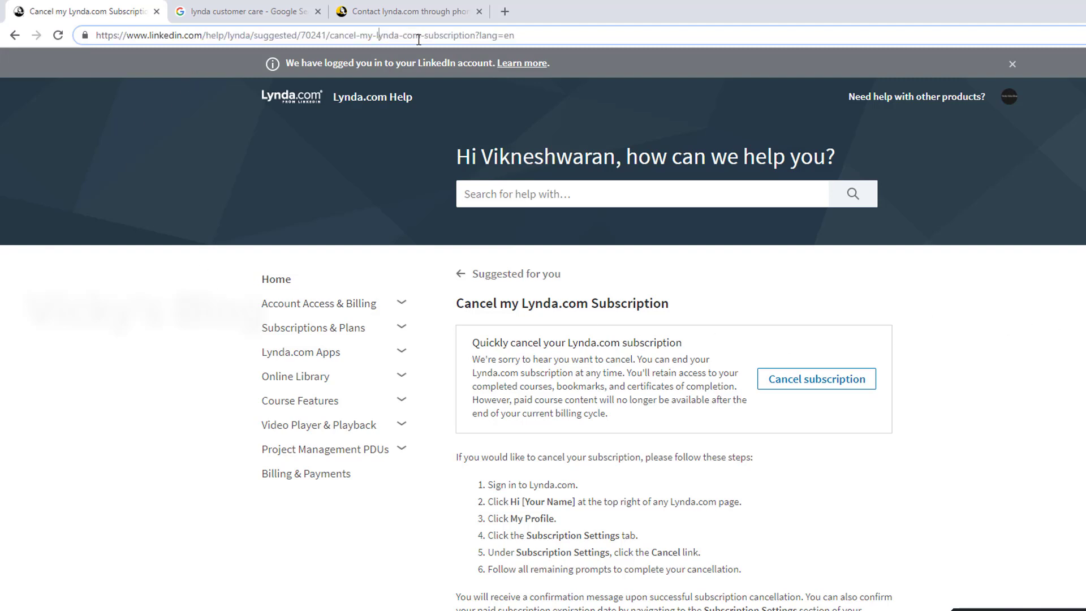
# Step: Review the Lynda help article's address and its listed cancellation steps
pyautogui.tripleClick(305, 35)
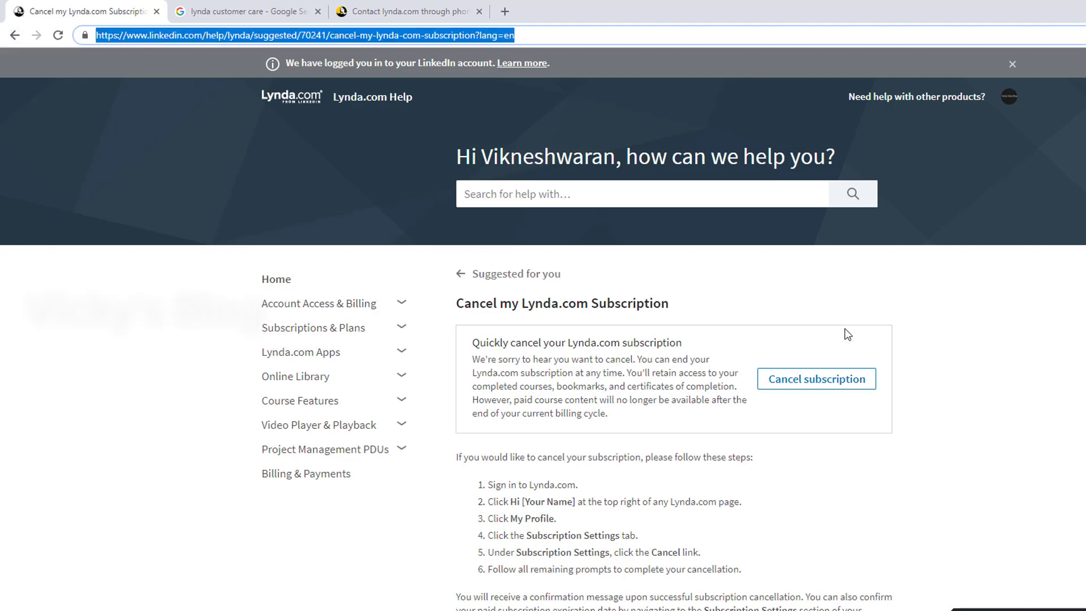
pyautogui.moveTo(455, 457); pyautogui.dragTo(741, 569)
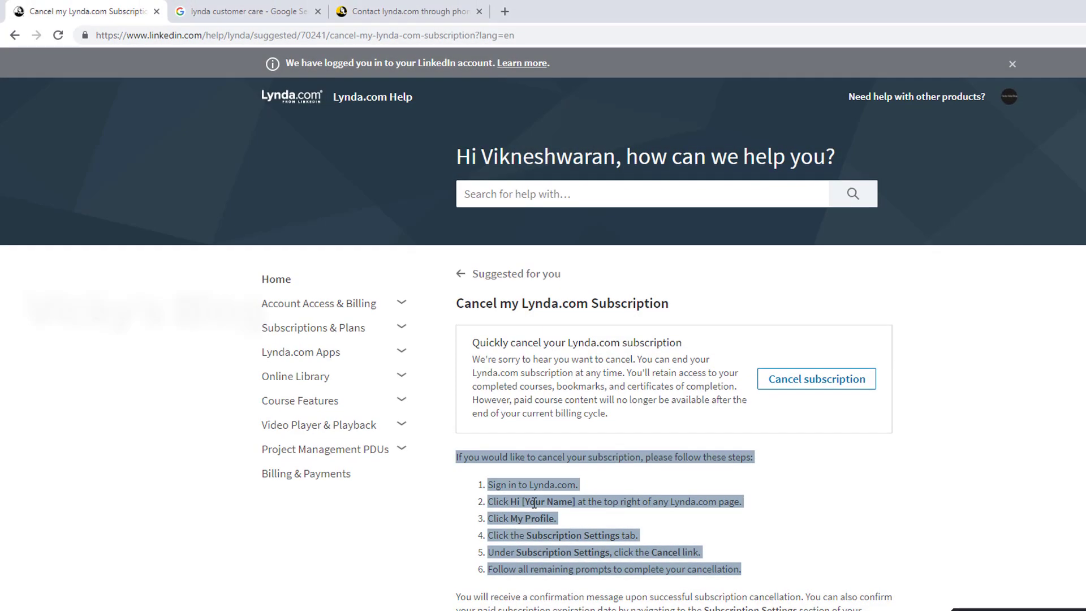
pyautogui.click(811, 493)
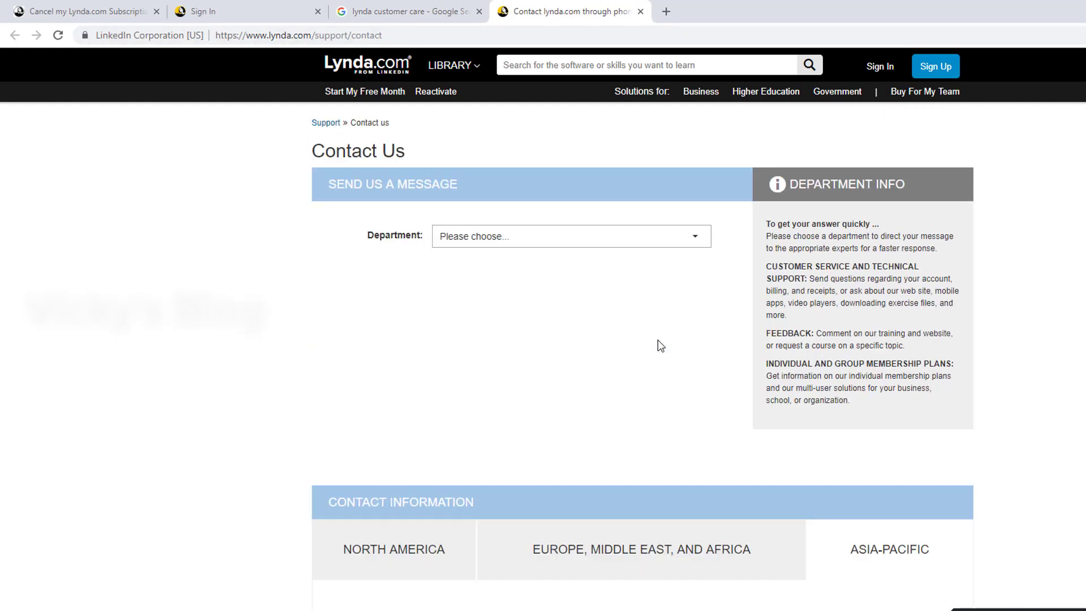
# Step: Set the contact form department to Customer Service & Technical Support
pyautogui.click(570, 236)
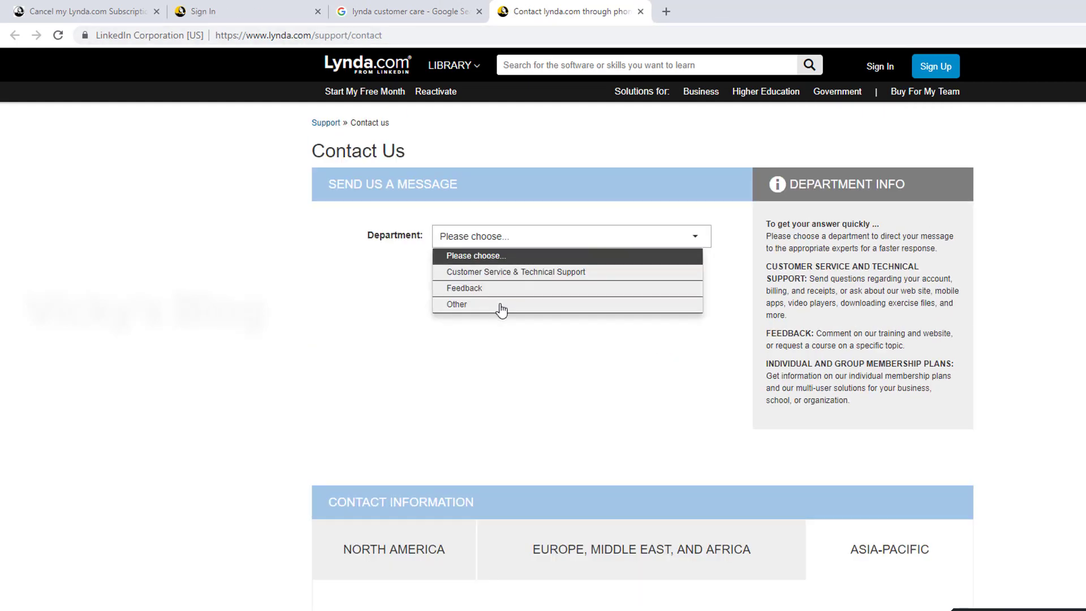
pyautogui.click(457, 304)
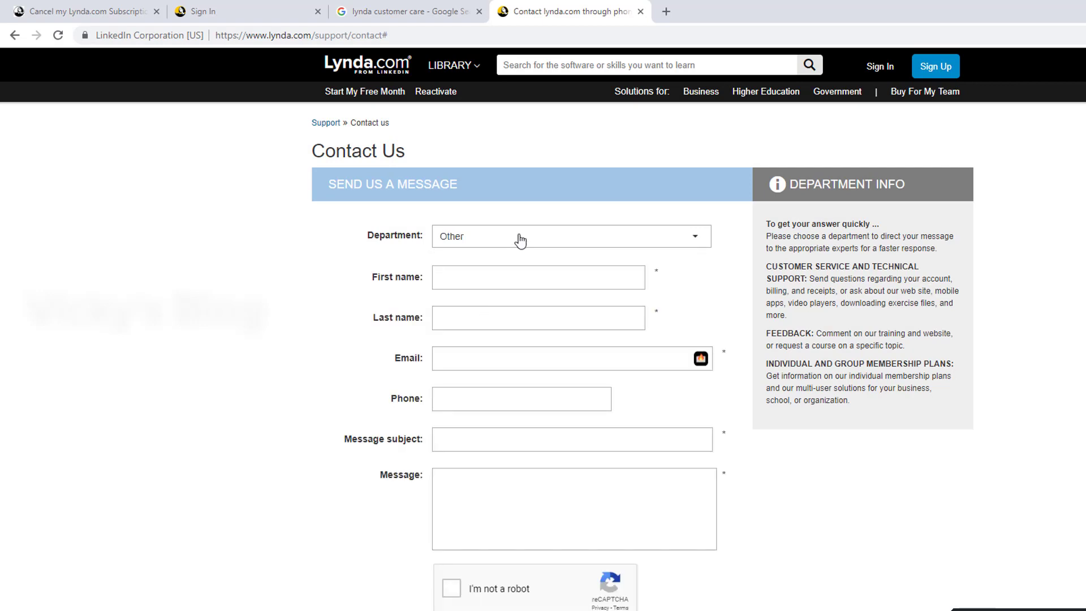
pyautogui.click(570, 236)
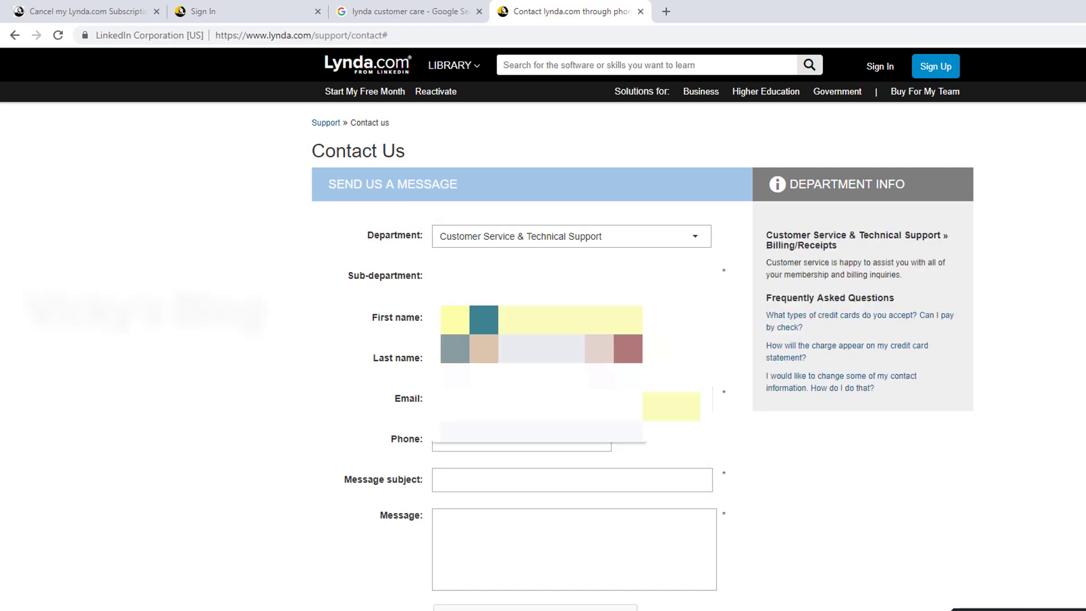
# Step: Write the request 'Please Cancel my subscription and refund.' with thanks and an apology
pyautogui.write('Please Cancel my subscription and refund. I have accidentall')
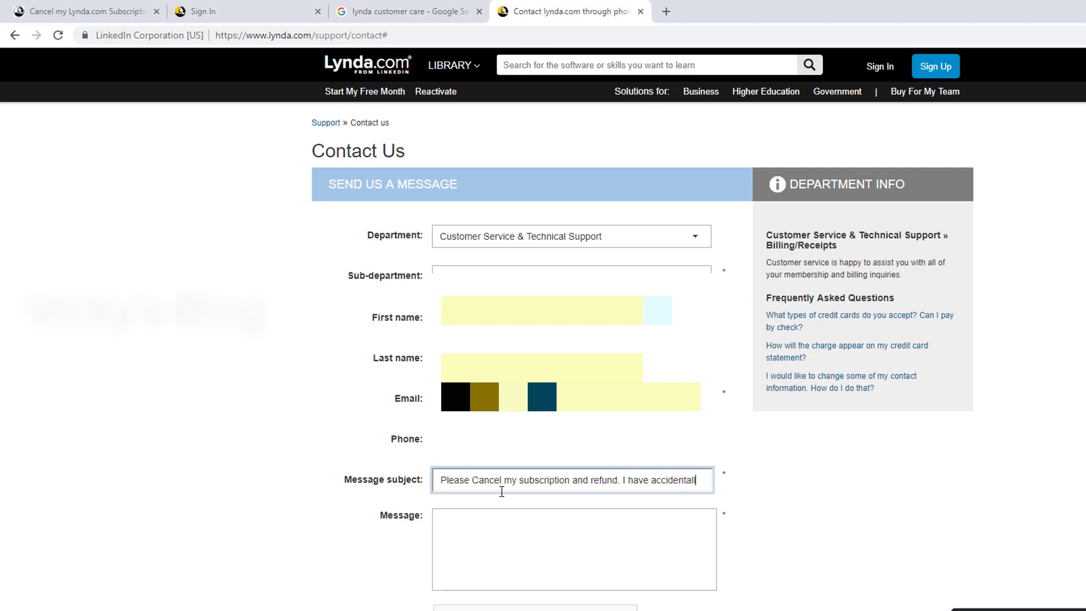
pyautogui.write('activated')
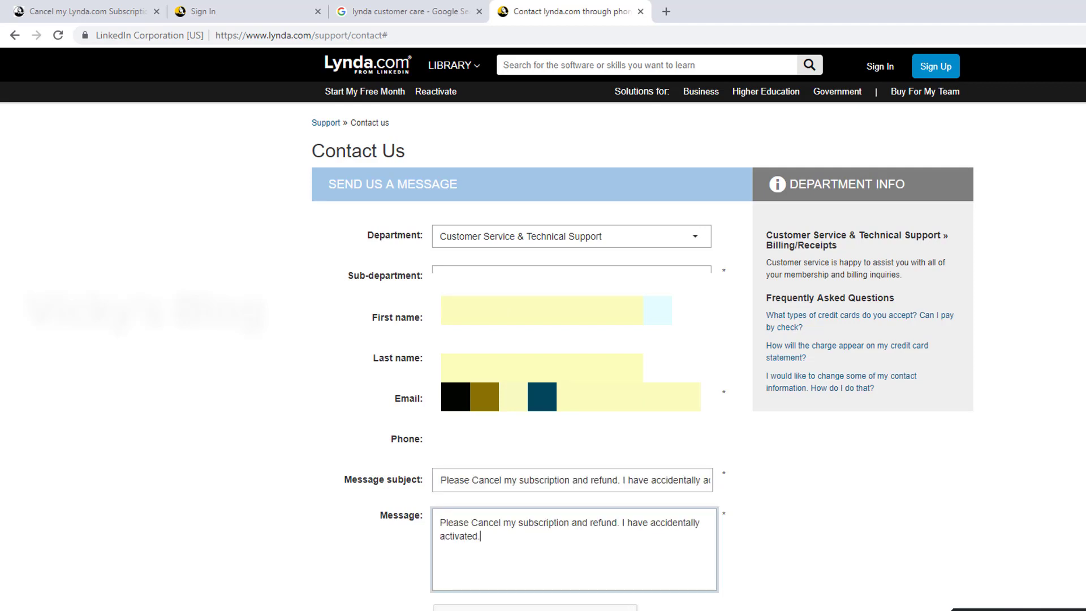
pyautogui.write('T')
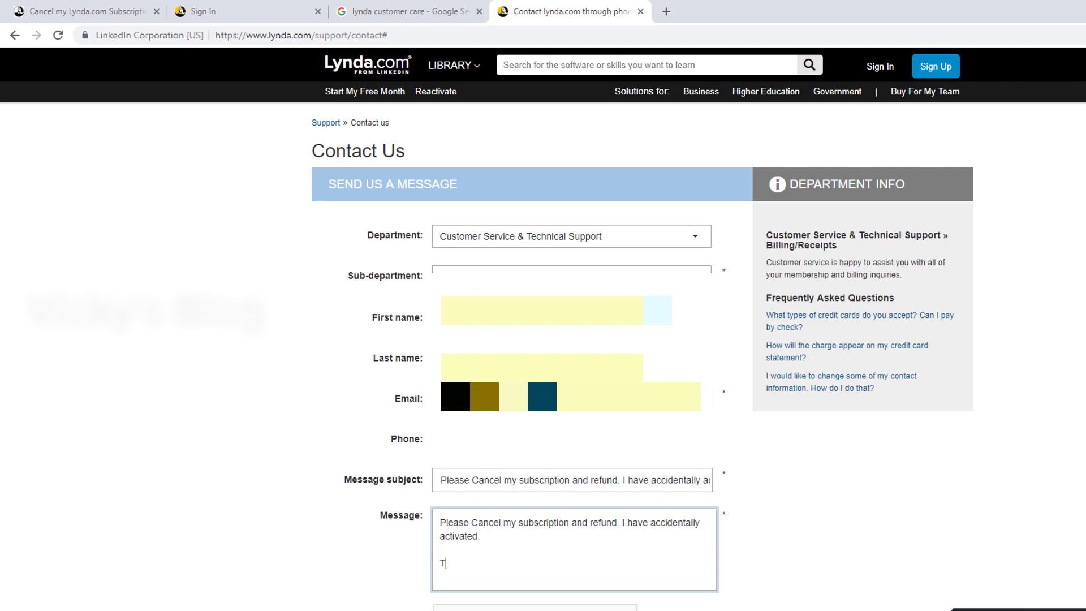
pyautogui.write('hanks')
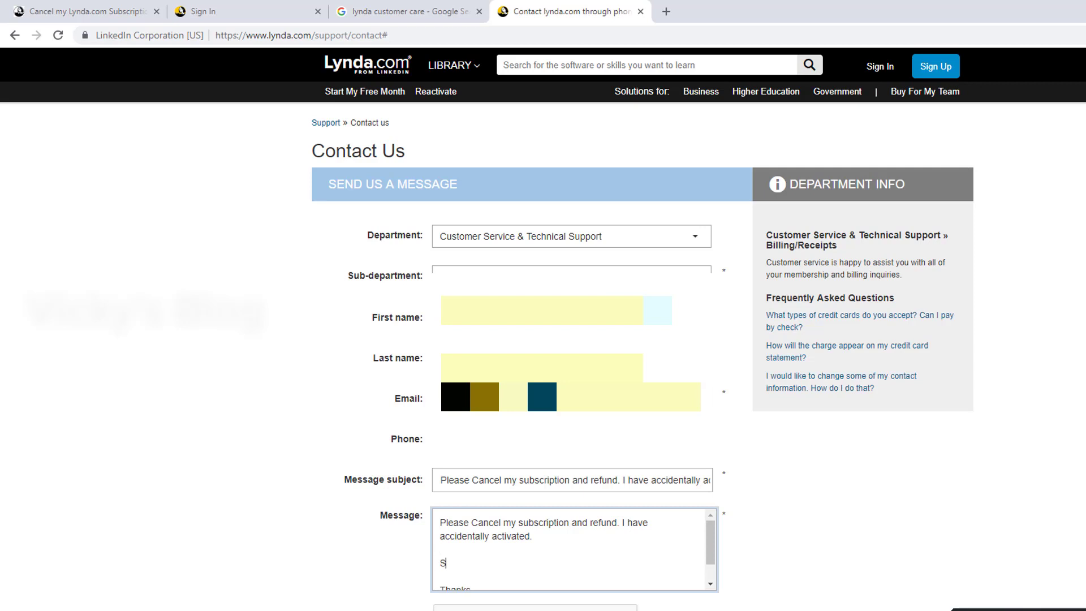
pyautogui.write('orry for the incon')
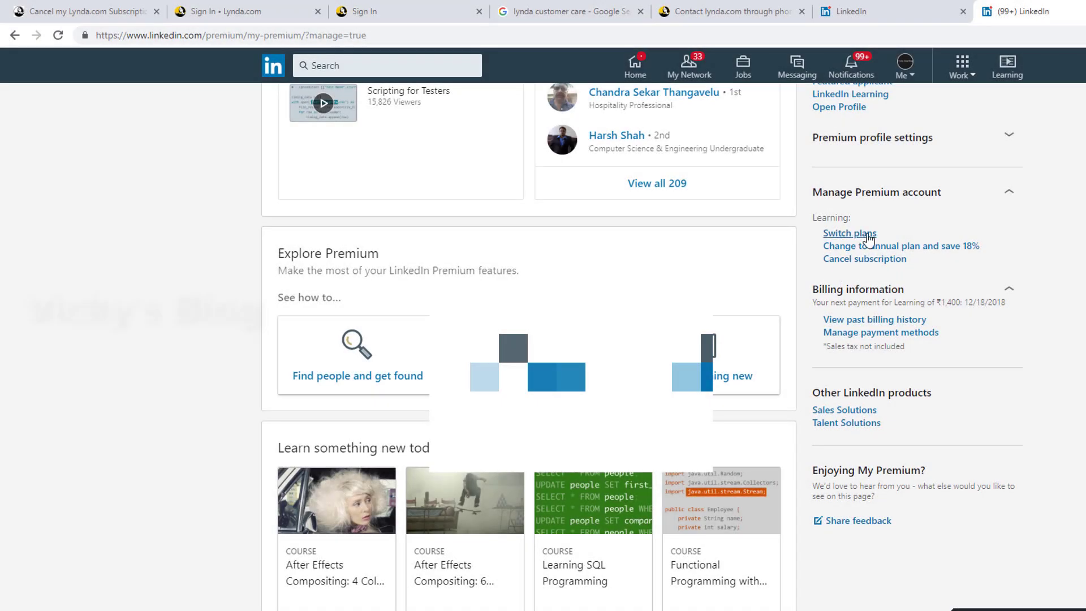
# Step: Choose Cancel subscription for the Learning plan under Manage Premium account
pyautogui.click(864, 259)
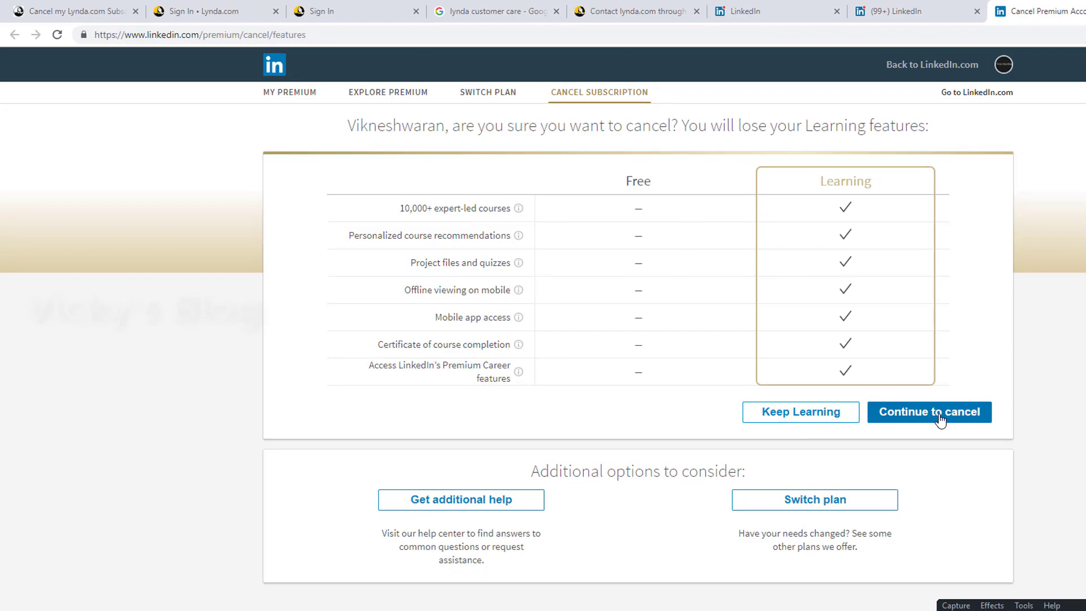
# Step: Continue past the lost-features warning and confirm cancellation, citing 'I didn't use it enough'
pyautogui.click(928, 411)
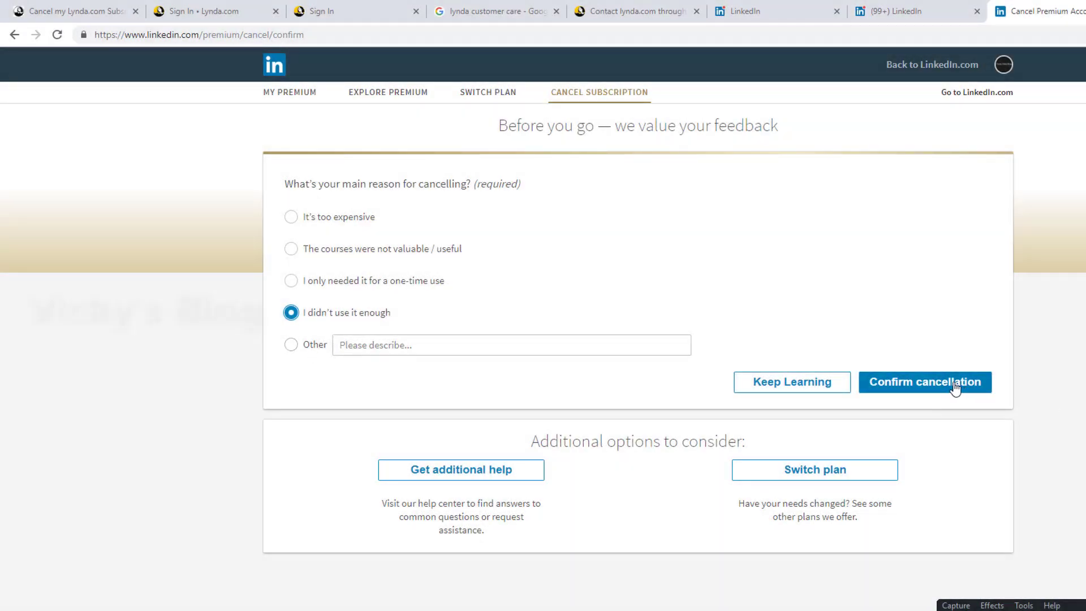
pyautogui.click(925, 382)
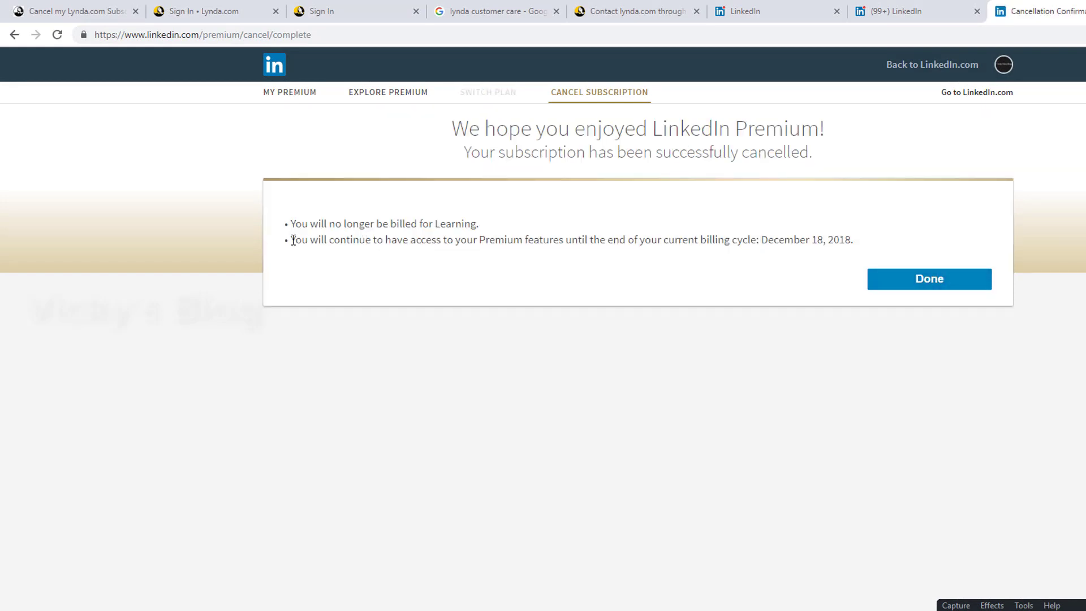
# Step: Highlight the access-until-December 18, 2018 note and close the confirmation with Done
pyautogui.moveTo(291, 240); pyautogui.dragTo(853, 240)
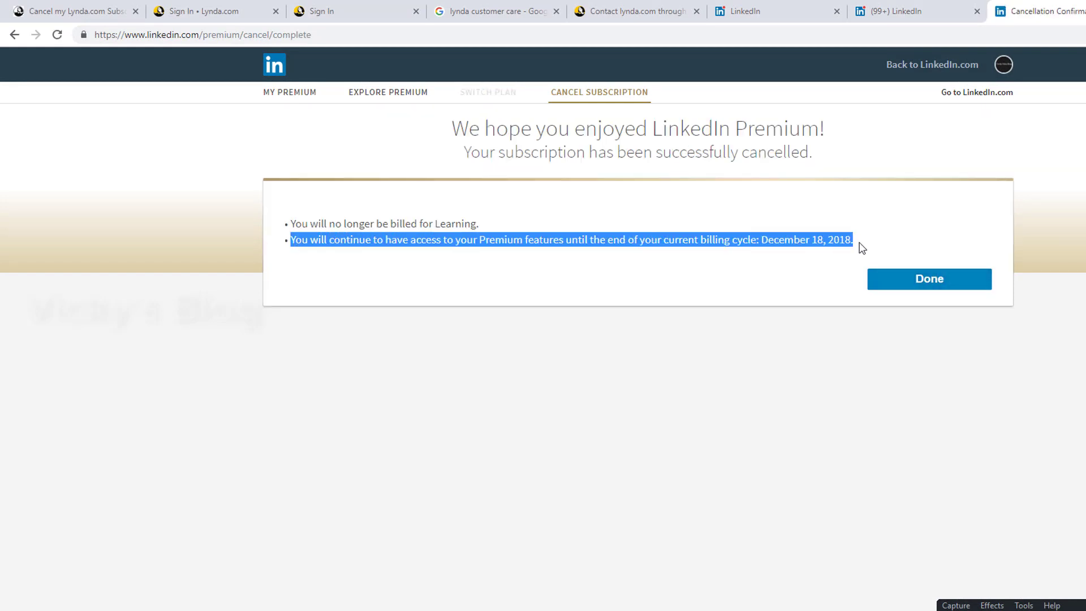
pyautogui.moveTo(894, 278)
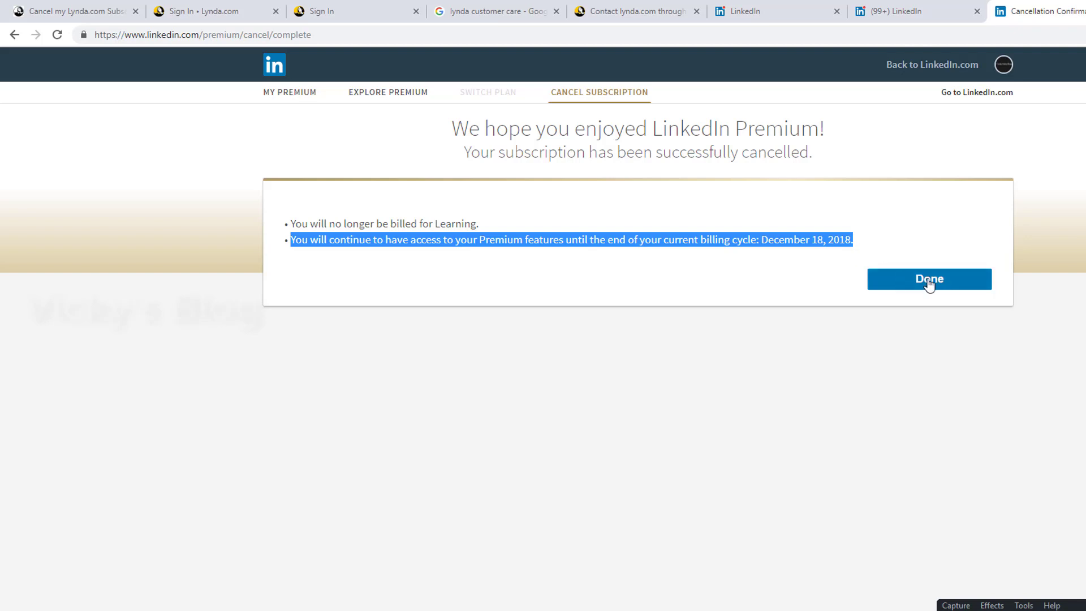
pyautogui.click(929, 278)
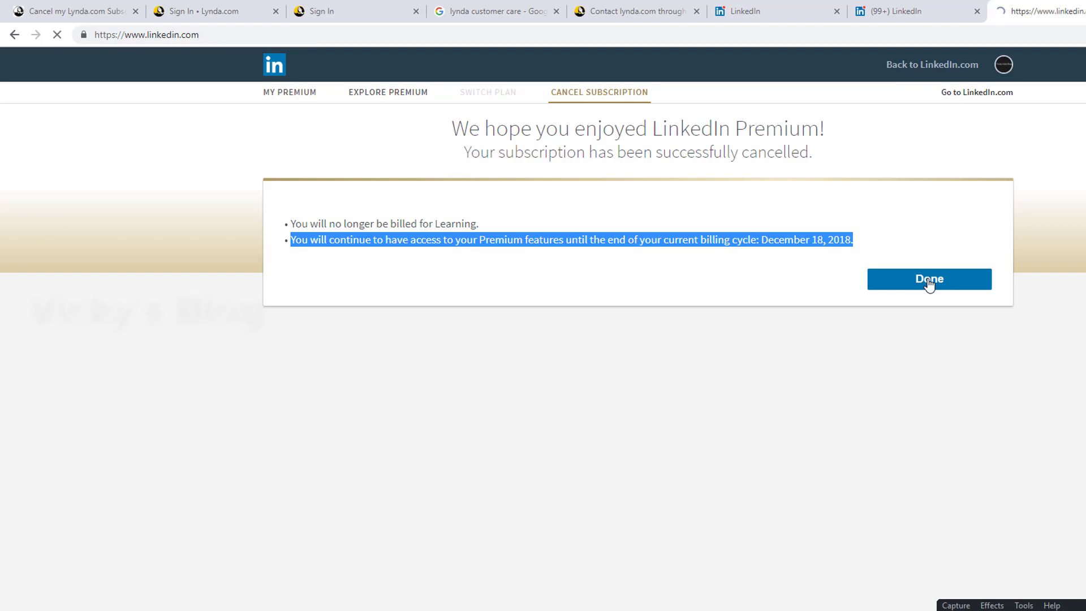
# Step: Browse the LinkedIn home feed, then switch from the Lynda sign-in tab to My Premium
pyautogui.click(929, 279)
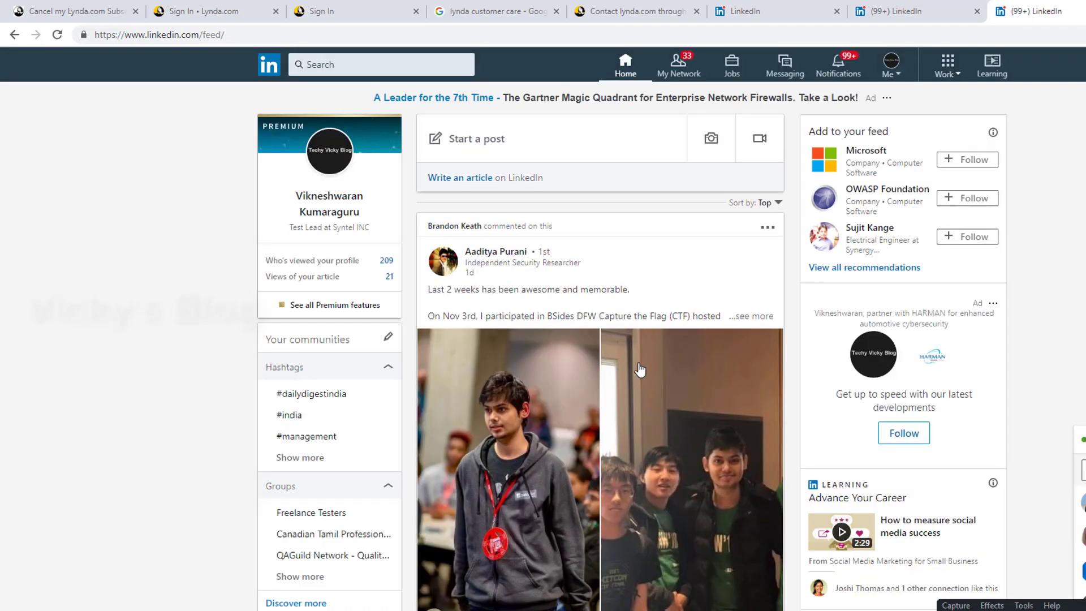
pyautogui.scroll(-3)
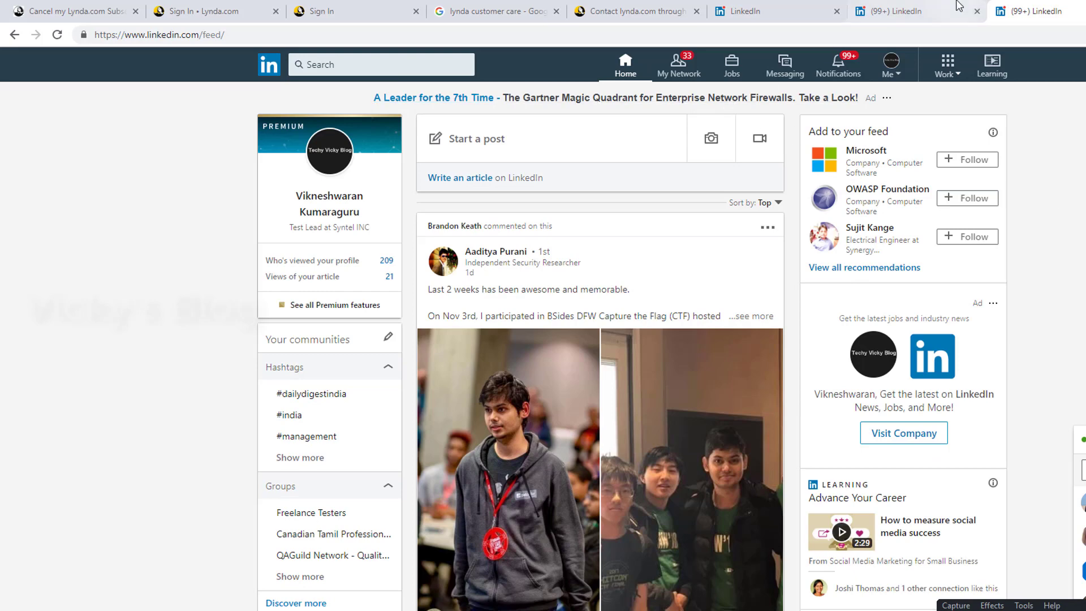
pyautogui.click(353, 11)
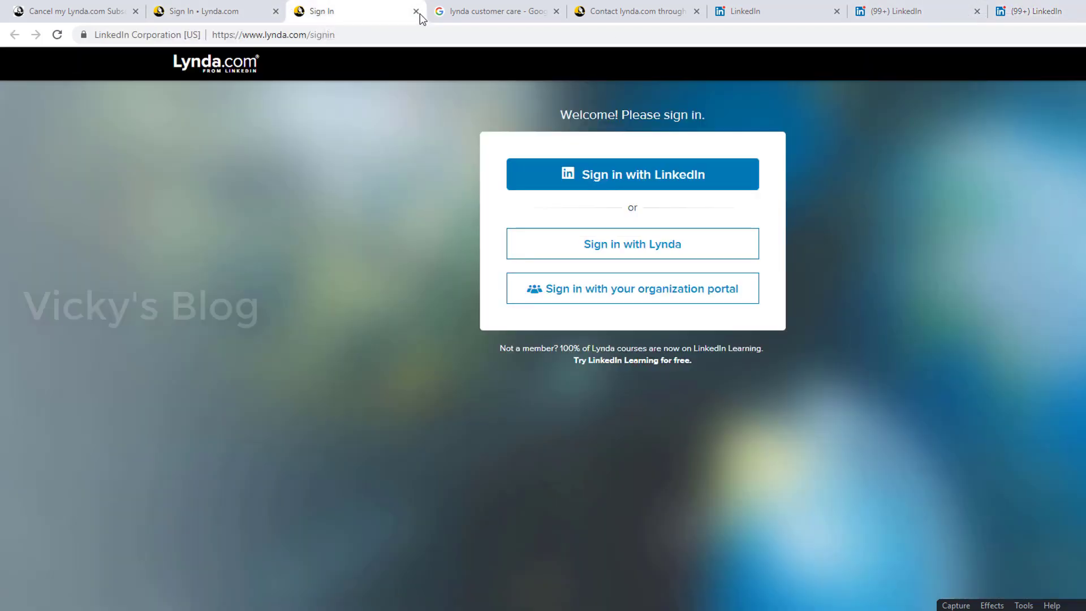
pyautogui.click(753, 11)
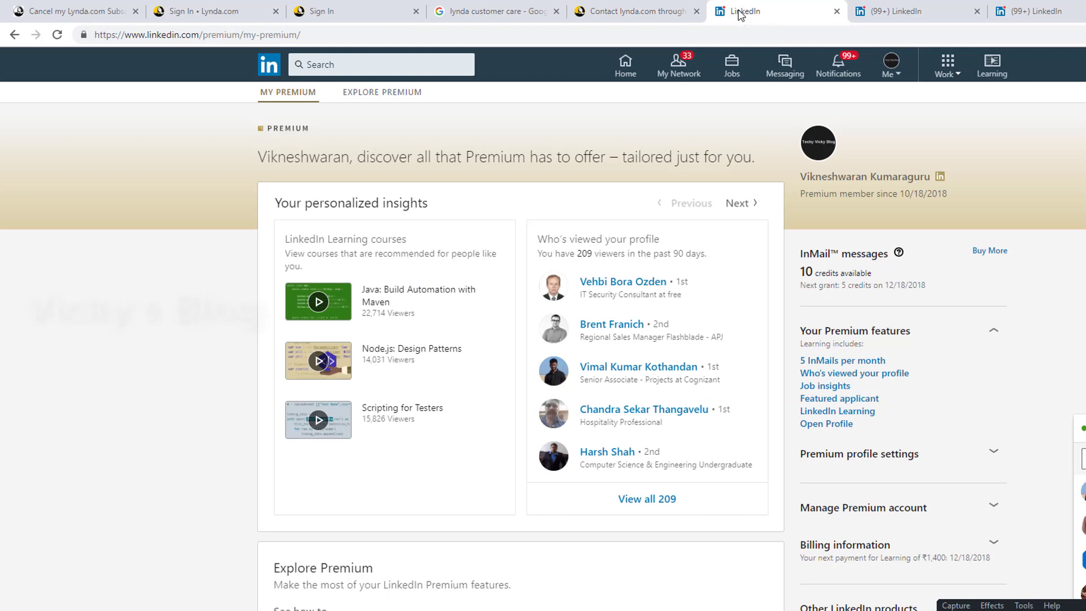
pyautogui.moveTo(840, 101)
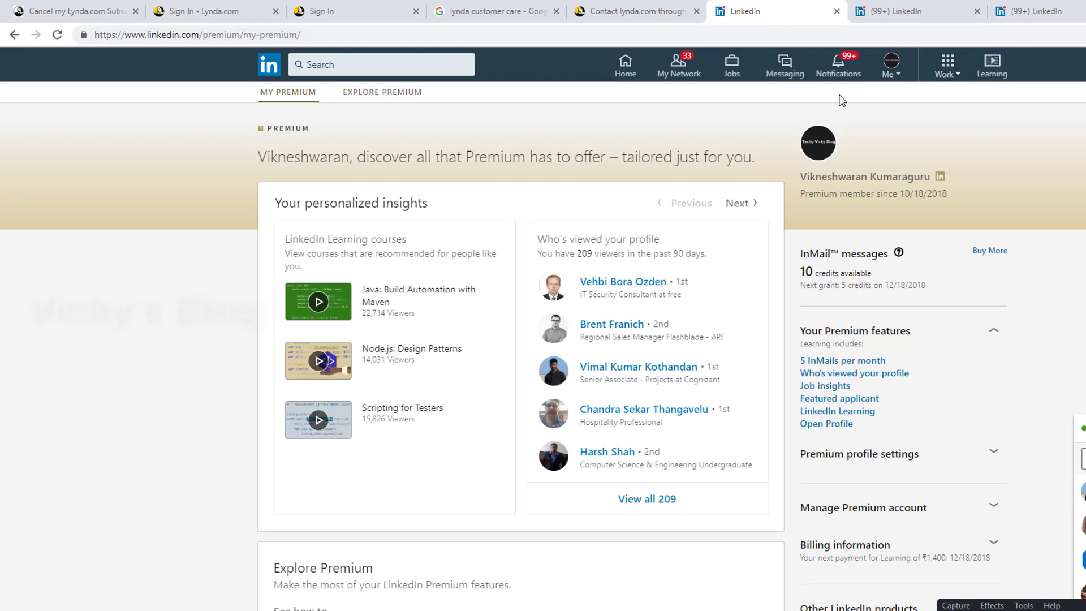